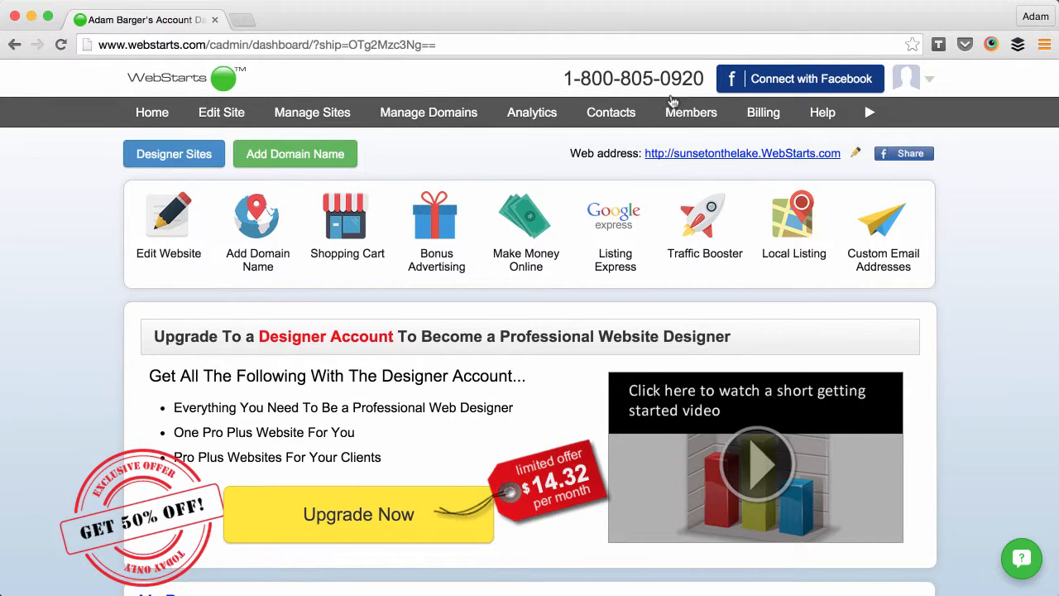
mouse_move(463, 174)
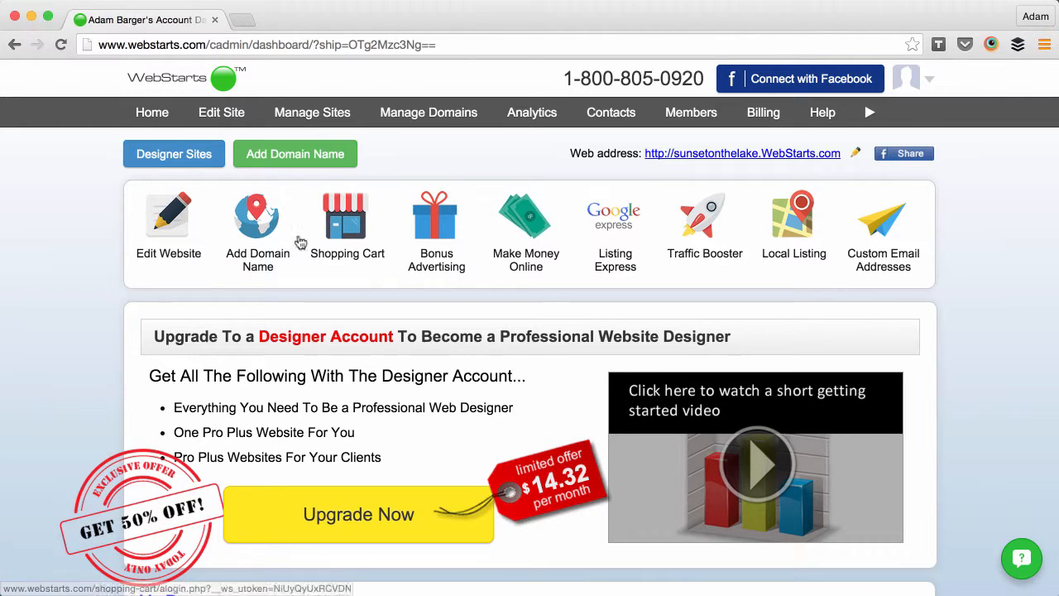
mouse_move(168, 215)
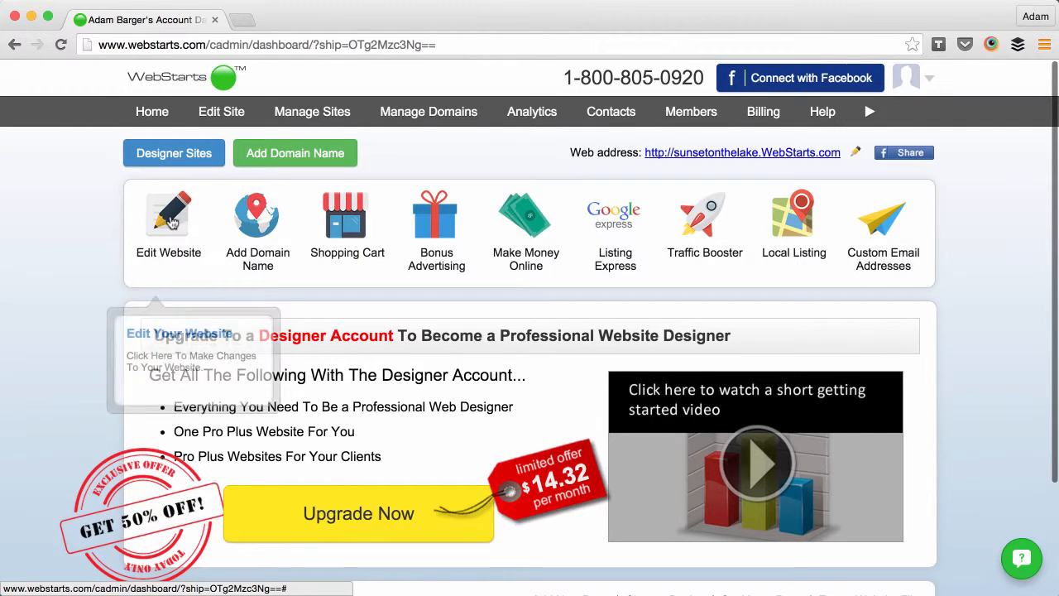
Edit the Family Worship Center site and reach the image picker's Upload option.
click(168, 215)
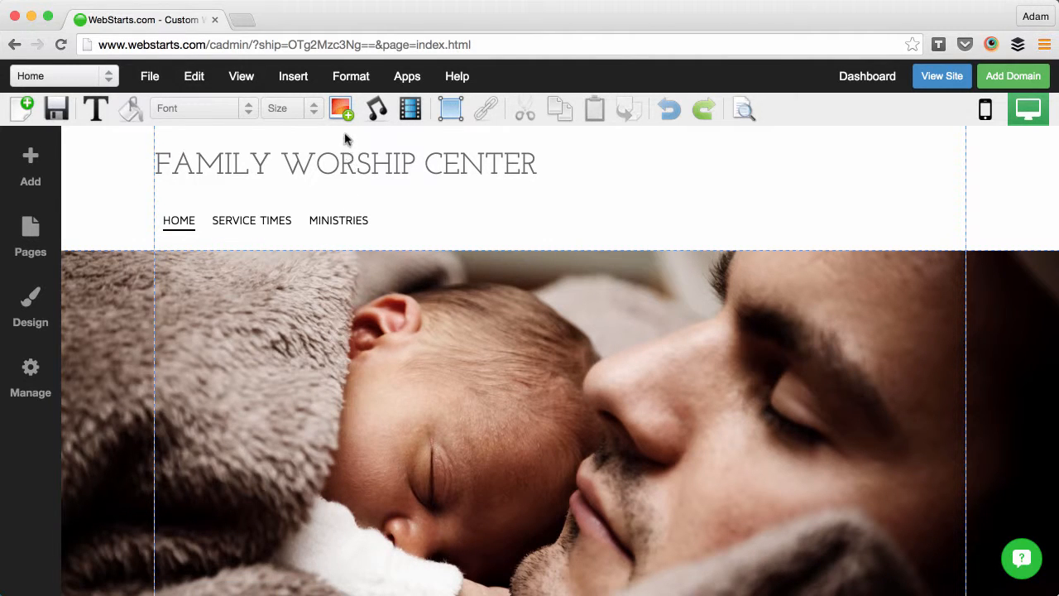
click(340, 107)
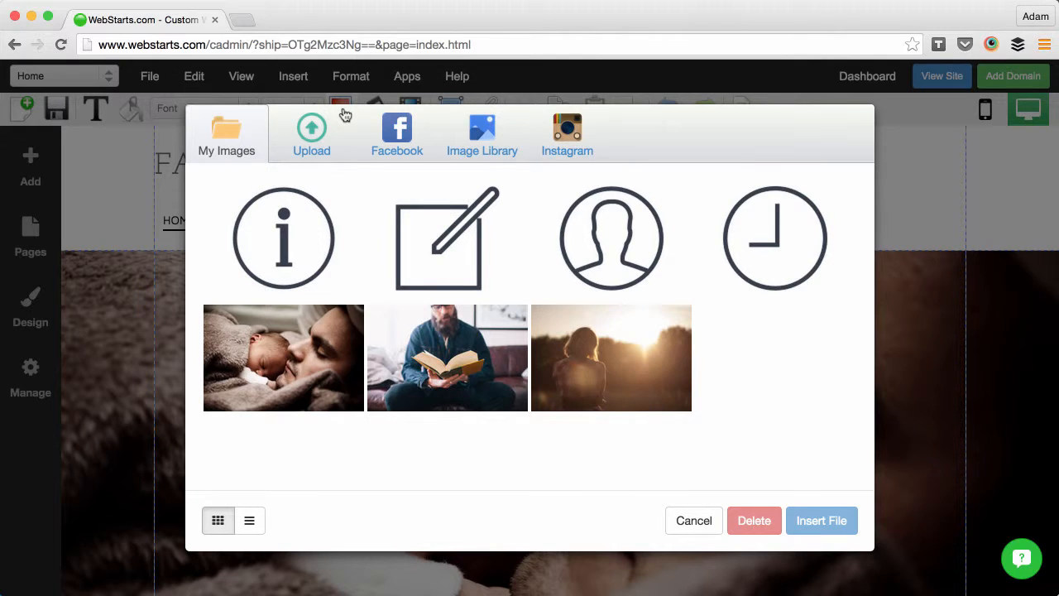
click(312, 134)
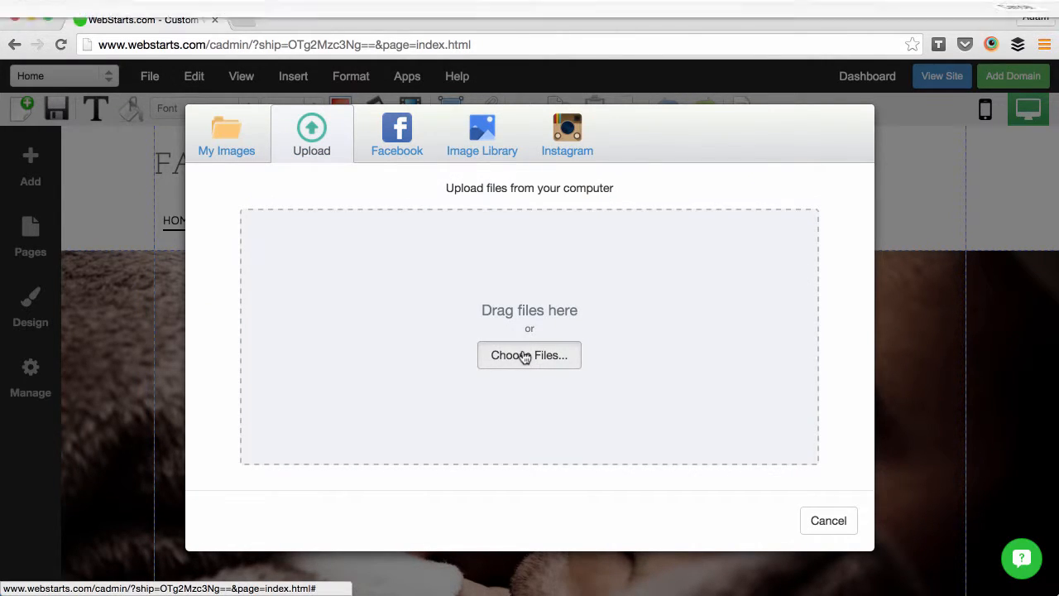
Upload the woman-at-a-computer photo and insert it from My Images onto the home page.
click(529, 355)
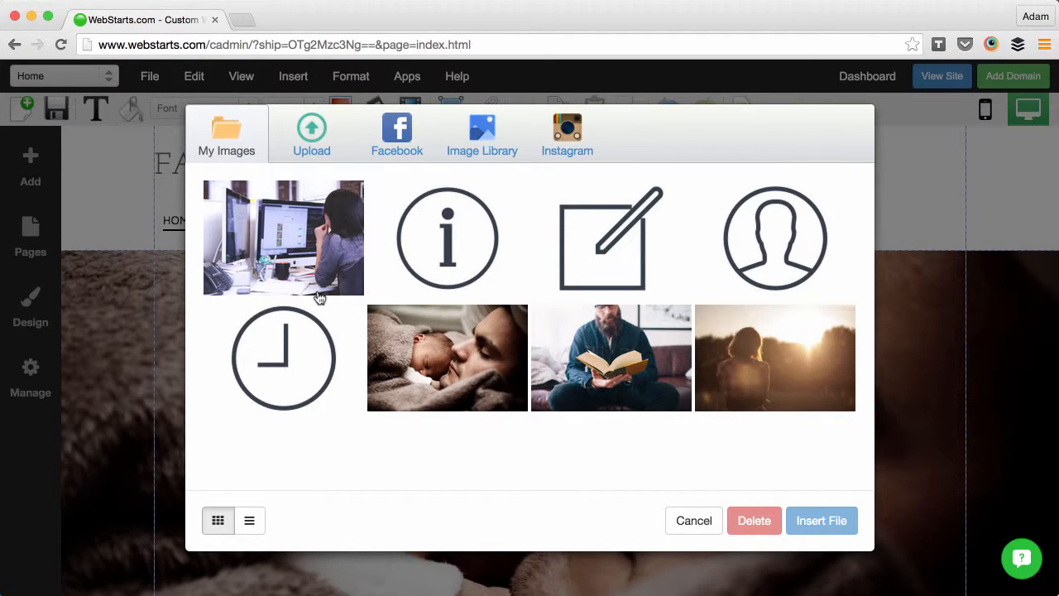
mouse_move(320, 287)
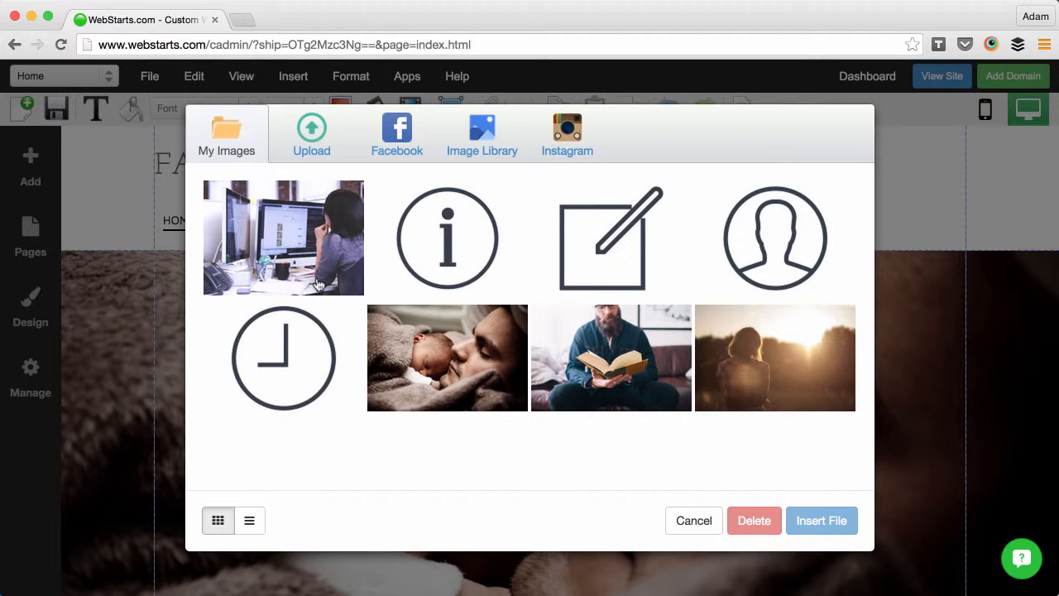
click(283, 237)
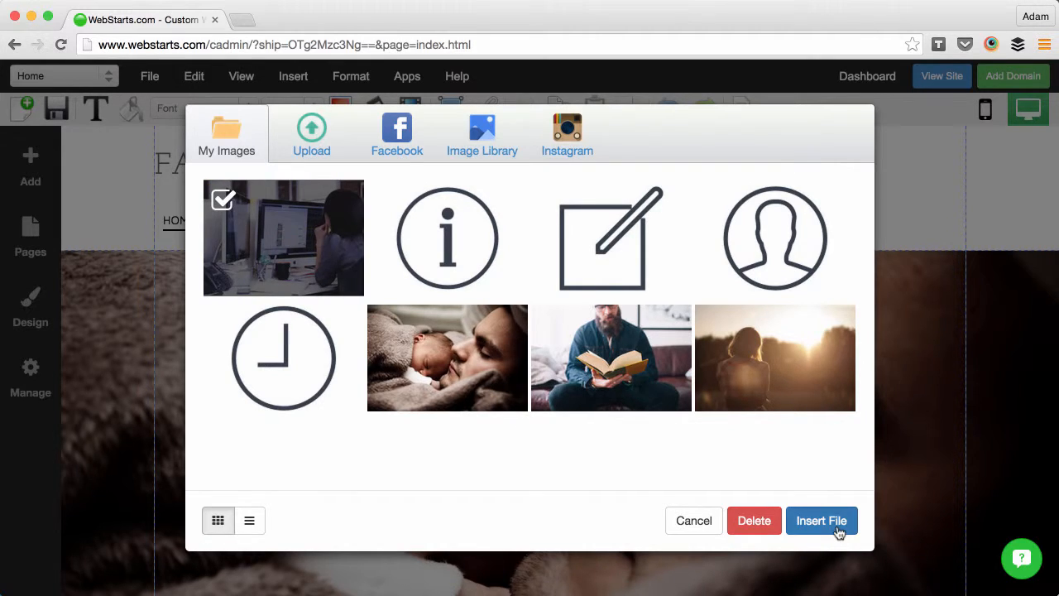
click(821, 521)
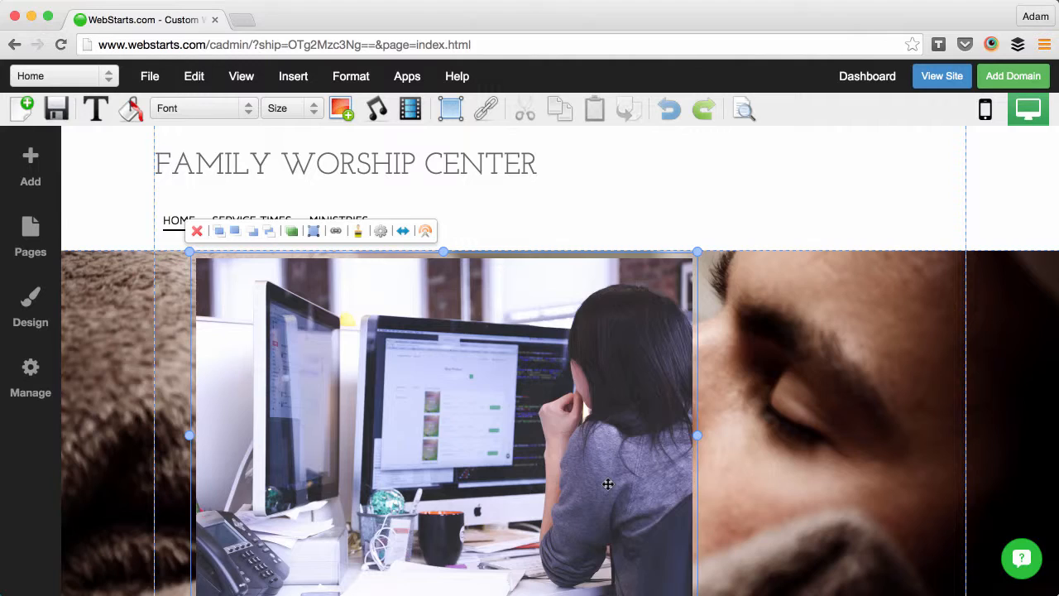